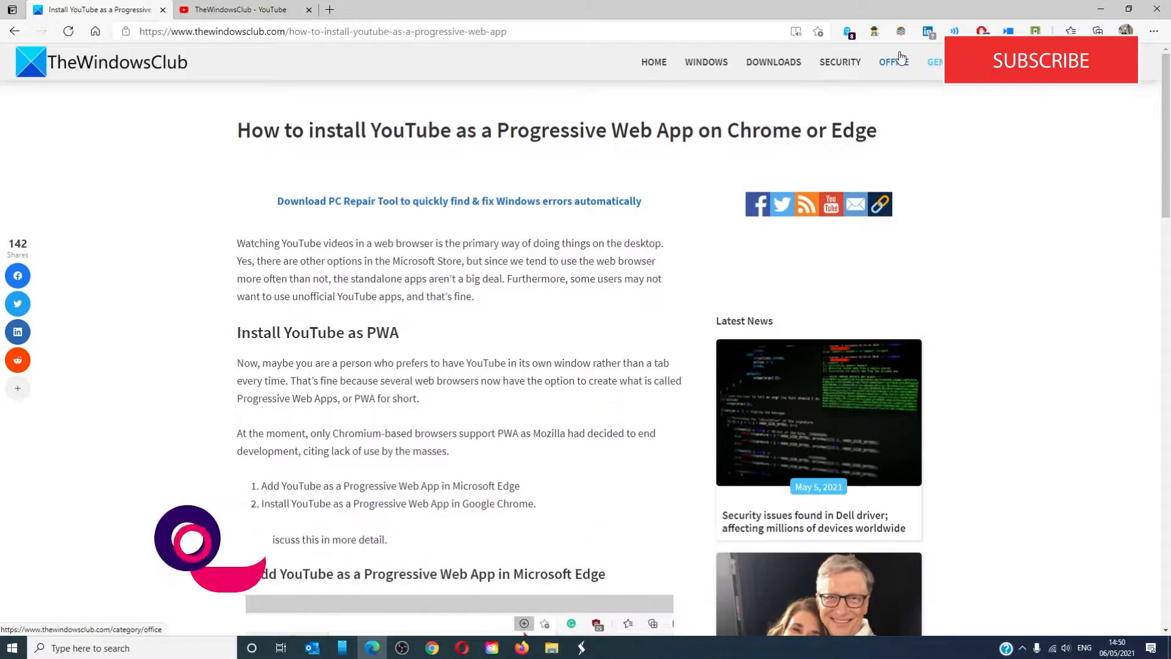
Step: Switch to the TheWindowsClub YouTube channel tab
click(239, 8)
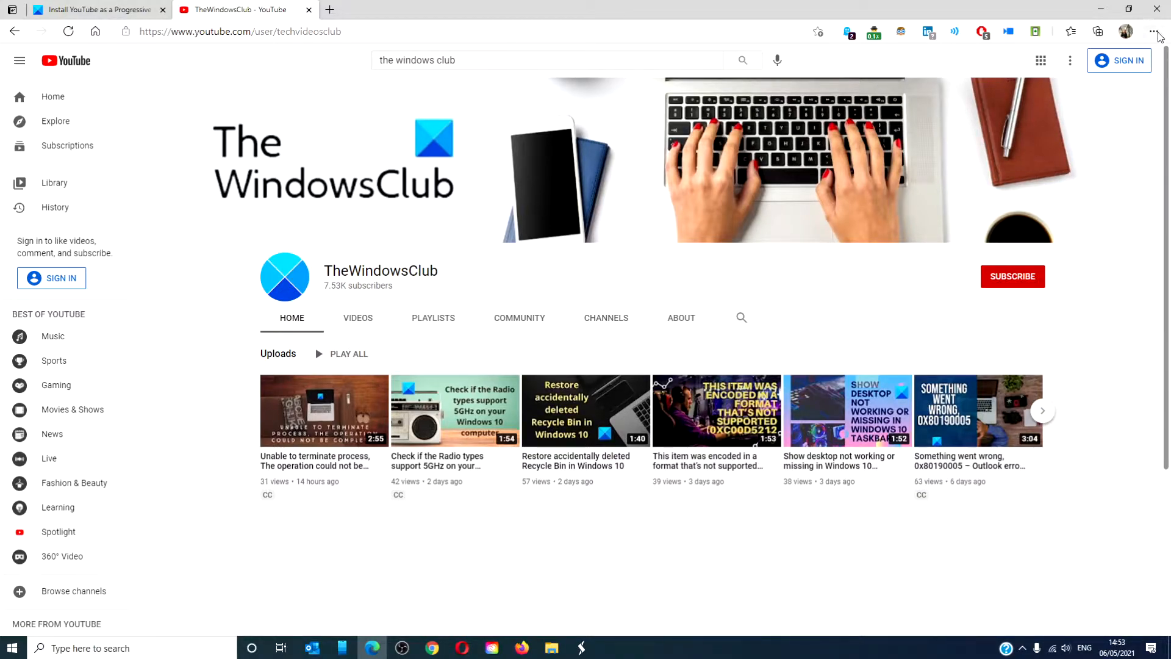
Step: Install the YouTube site as an app via Edge's Apps menu and confirm Install
click(1154, 32)
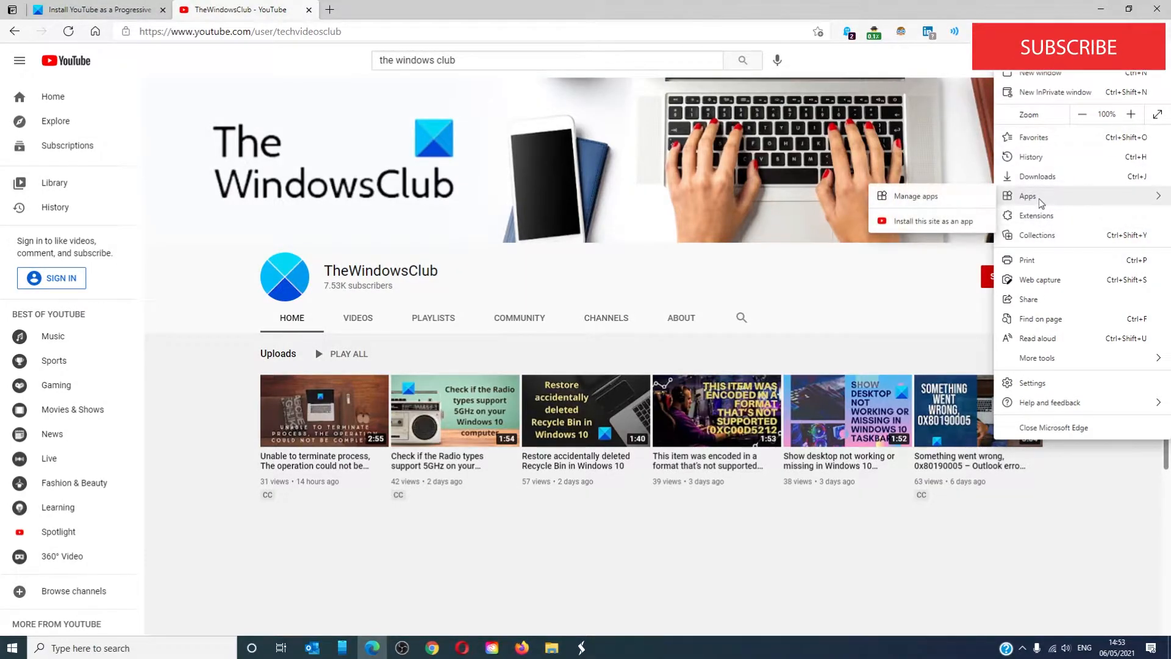
mouse_move(930, 221)
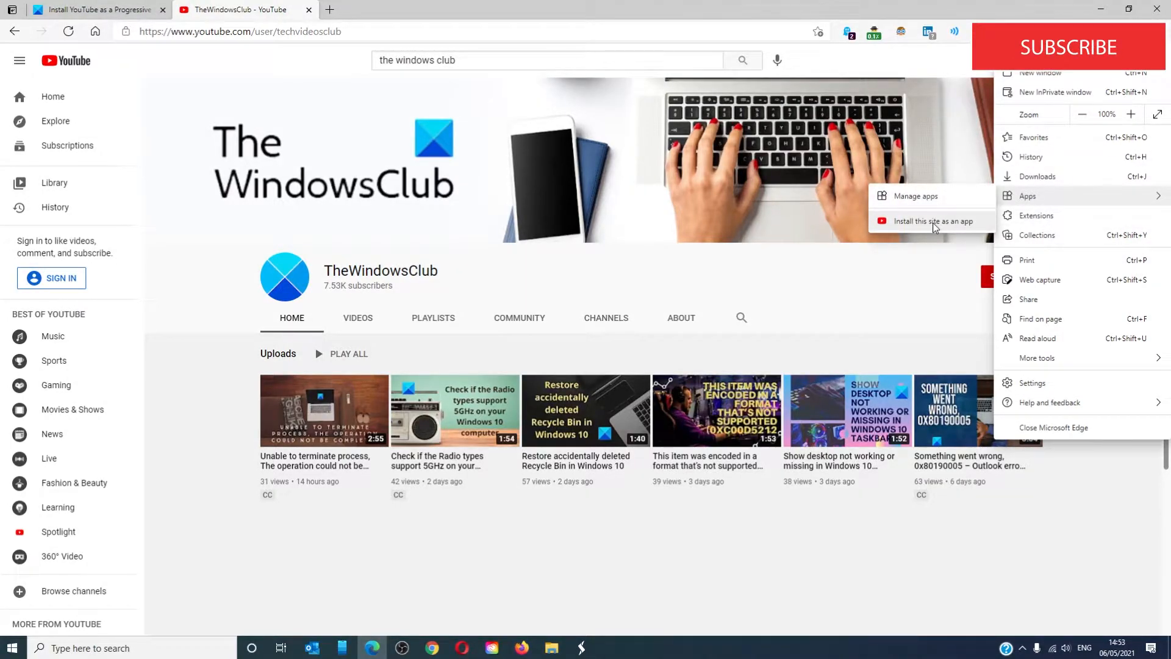
click(930, 221)
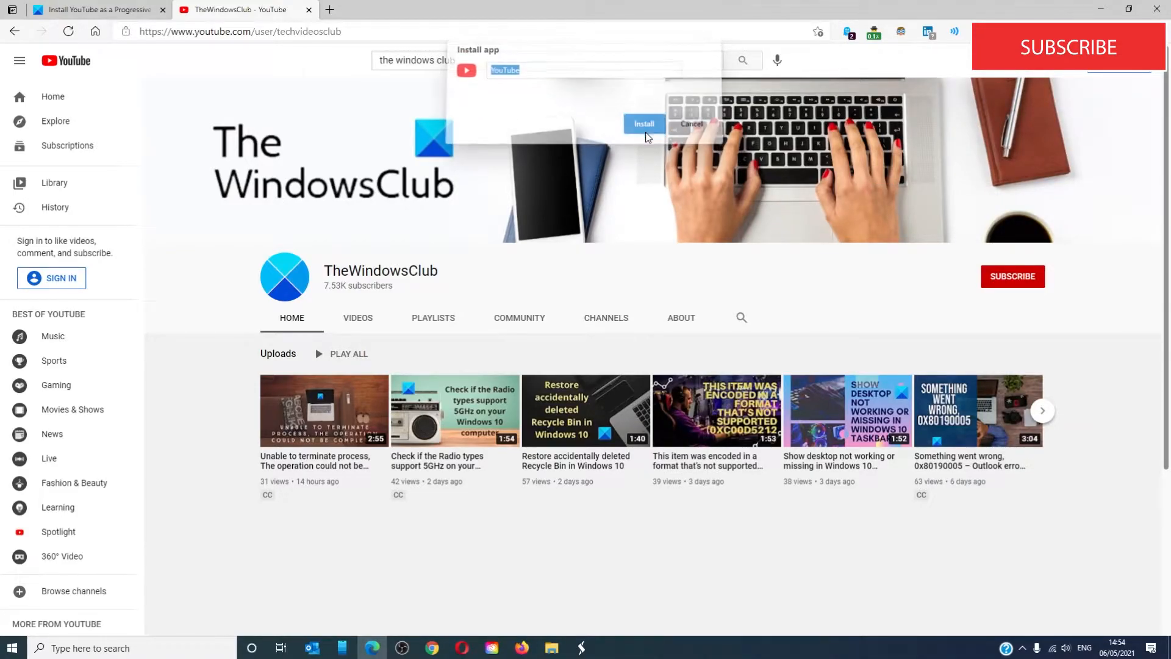
click(644, 123)
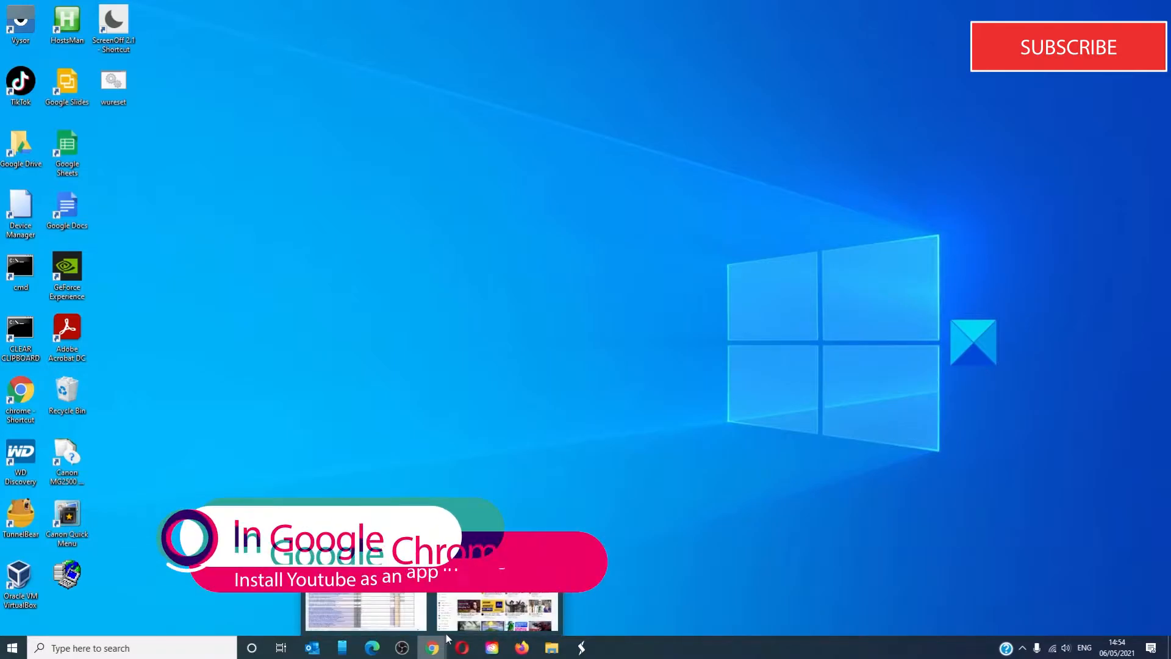
Step: Bring Chrome forward and install YouTube as an app from the address bar
click(432, 647)
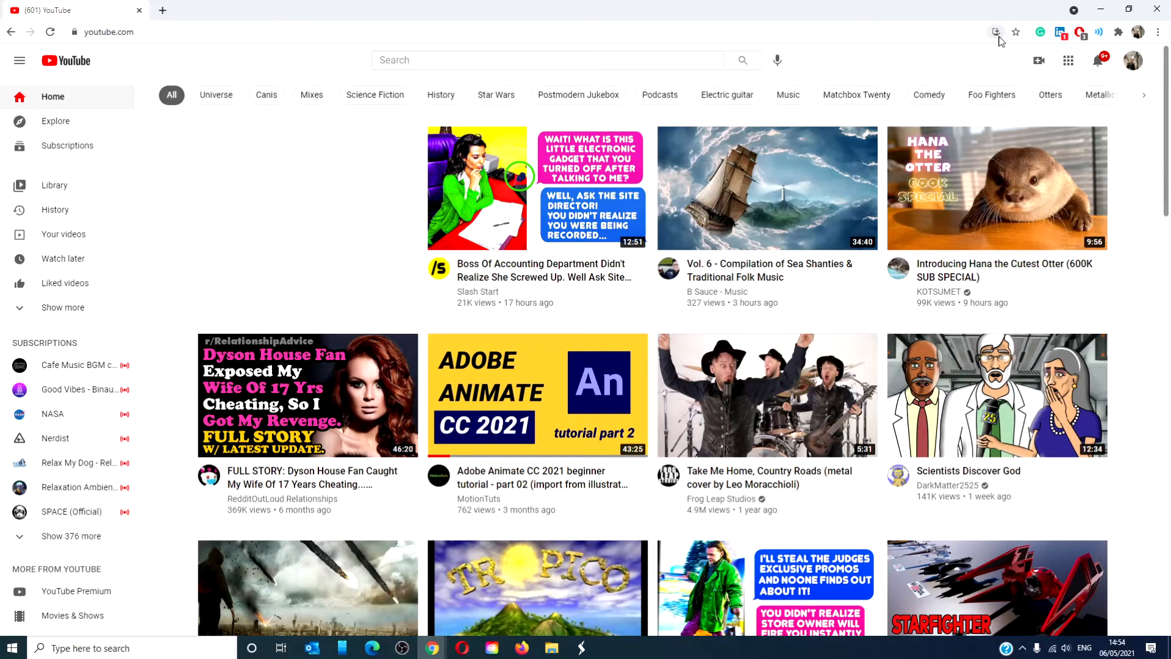
mouse_move(996, 32)
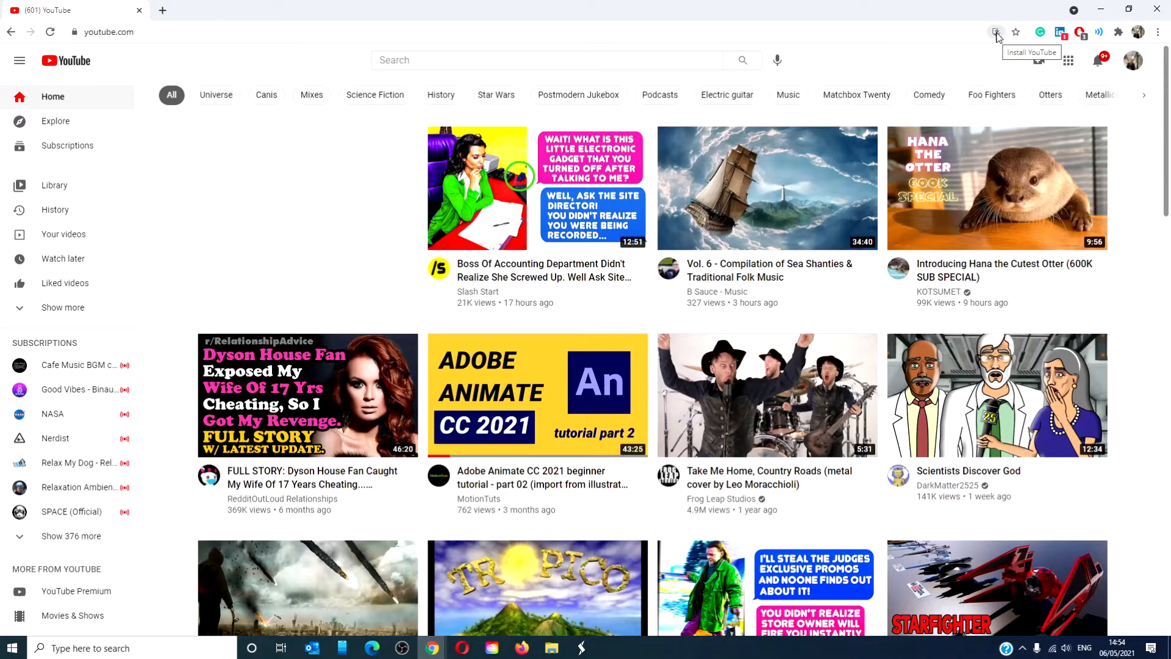
click(997, 31)
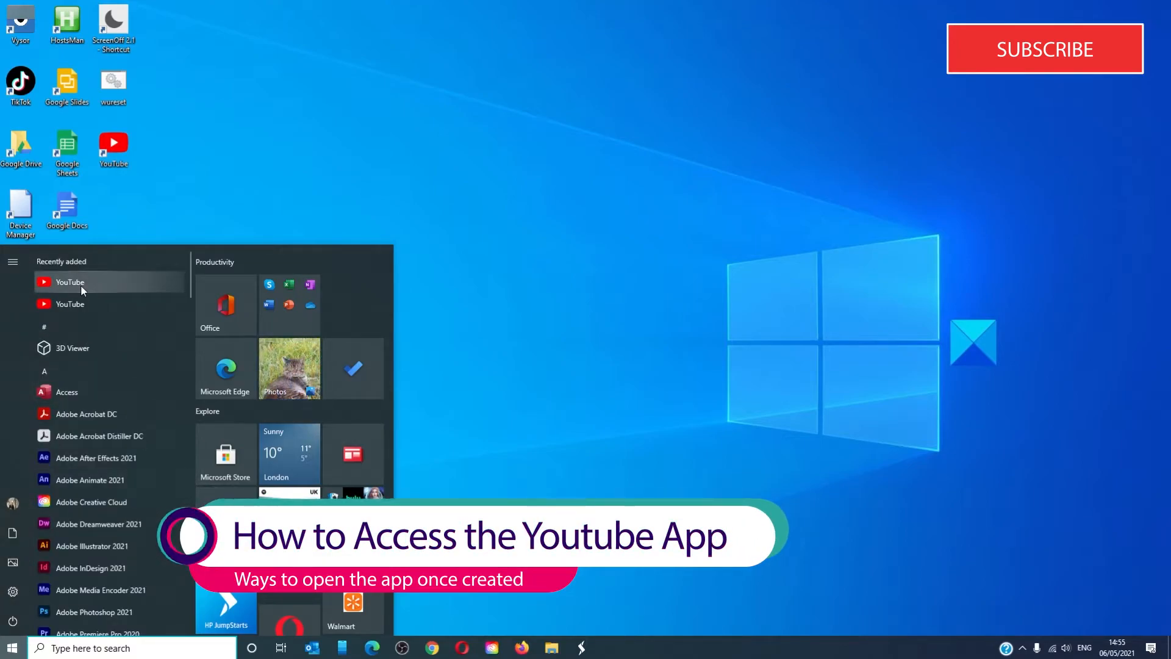
Step: Pin the YouTube app to the taskbar from the Start menu and launch it
click(71, 282)
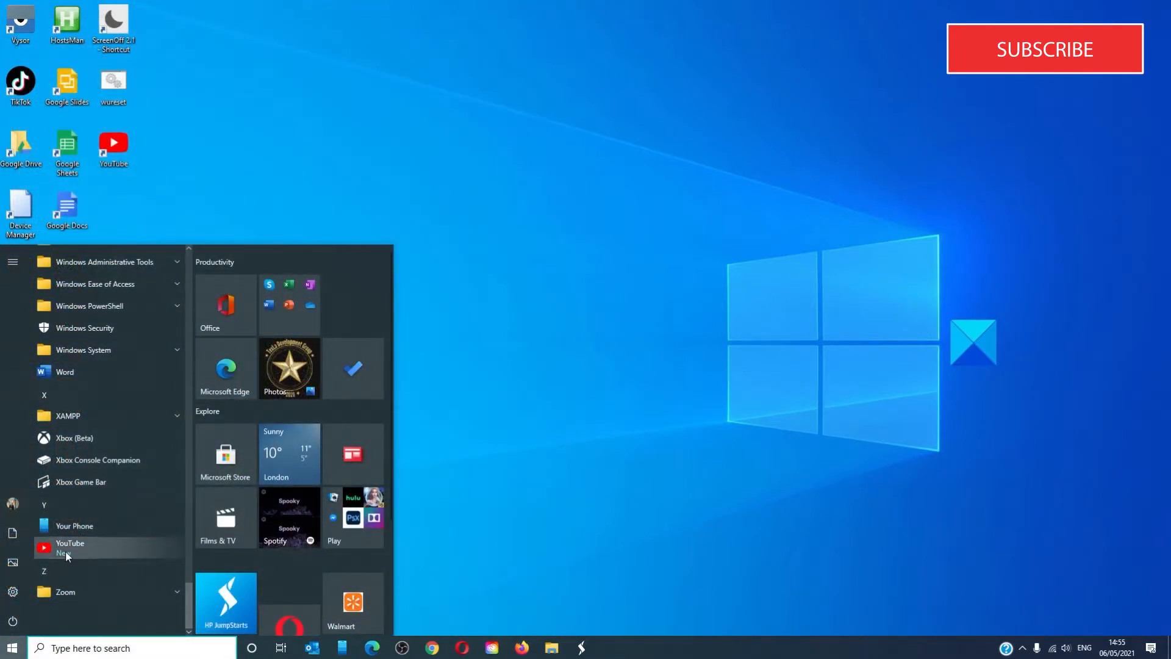
right_click(70, 546)
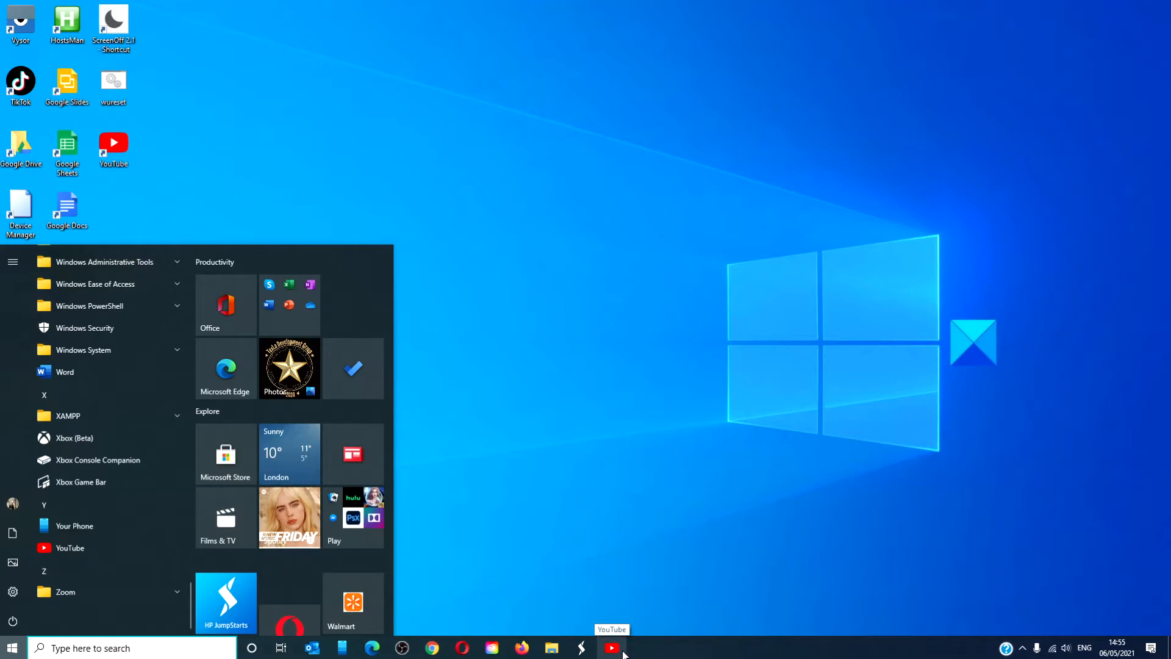
click(611, 648)
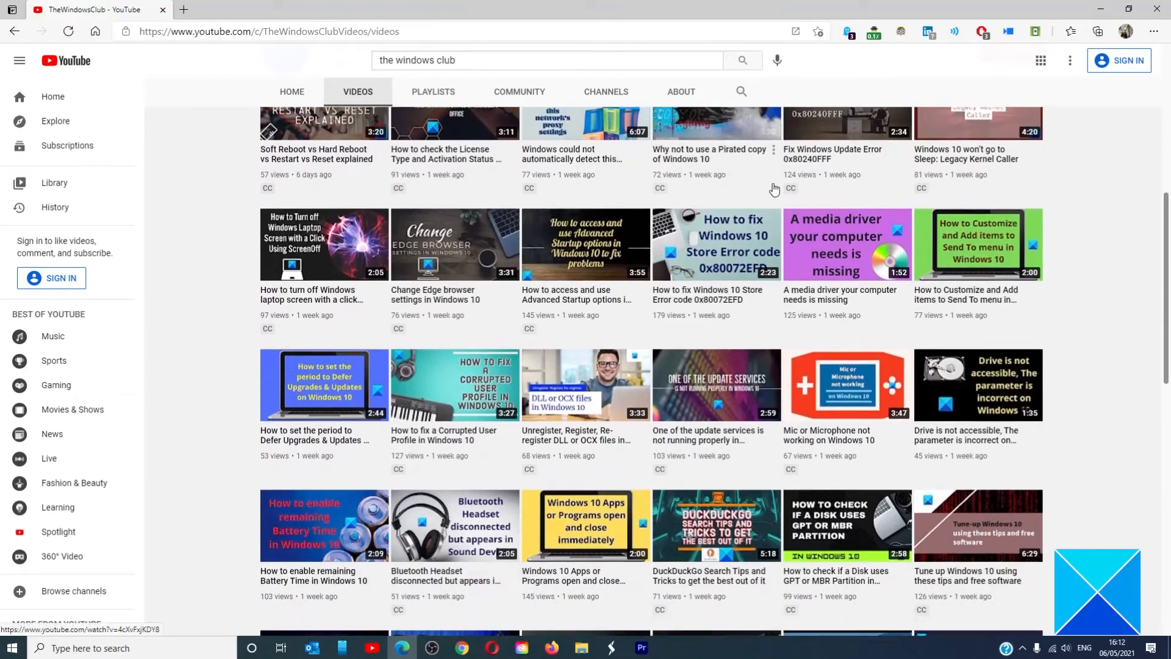